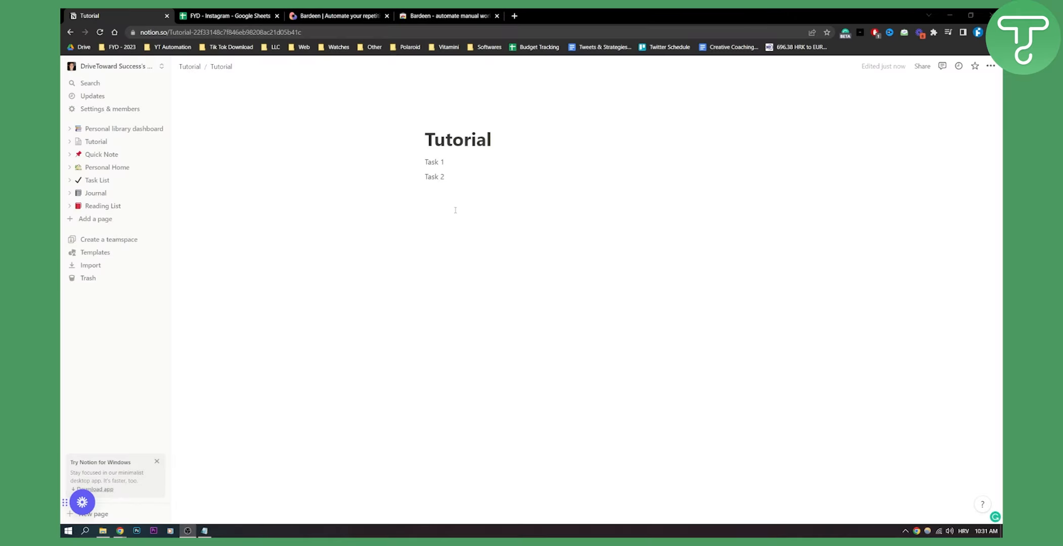
Switch from the Notion Tutorial page to the bardeen.ai homepage tab
{"action": "left_click", "coordinate": [338, 15]}
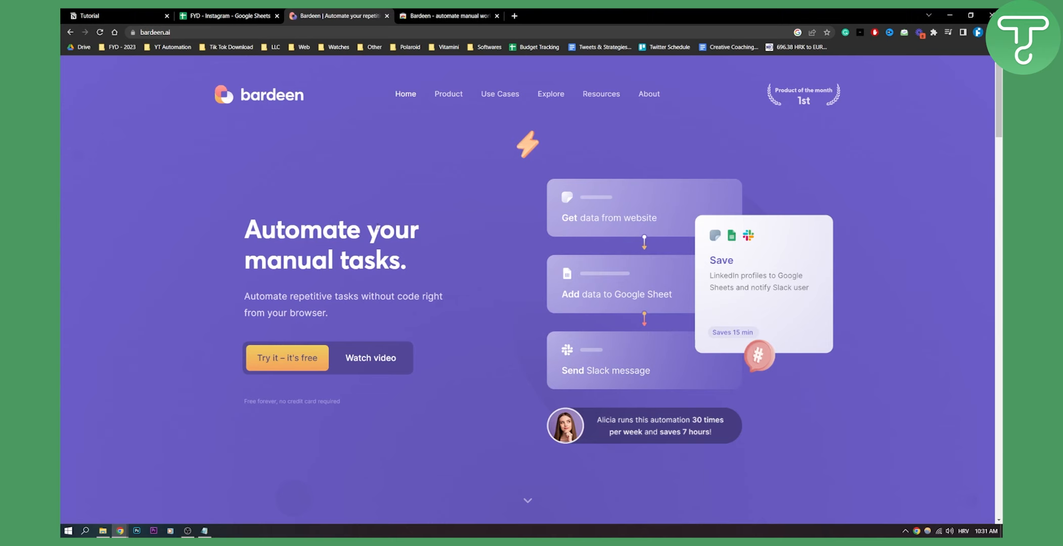
{"action": "mouse_move", "coordinate": [573, 168]}
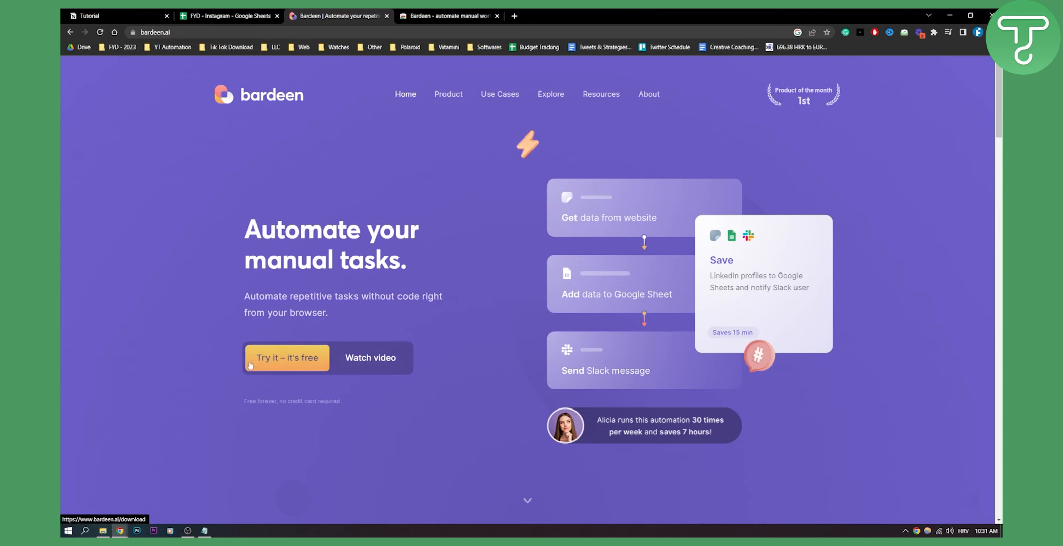
View Bardeen's Chrome Web Store listing and confirm it appears among installed extensions
{"action": "left_click", "coordinate": [448, 16]}
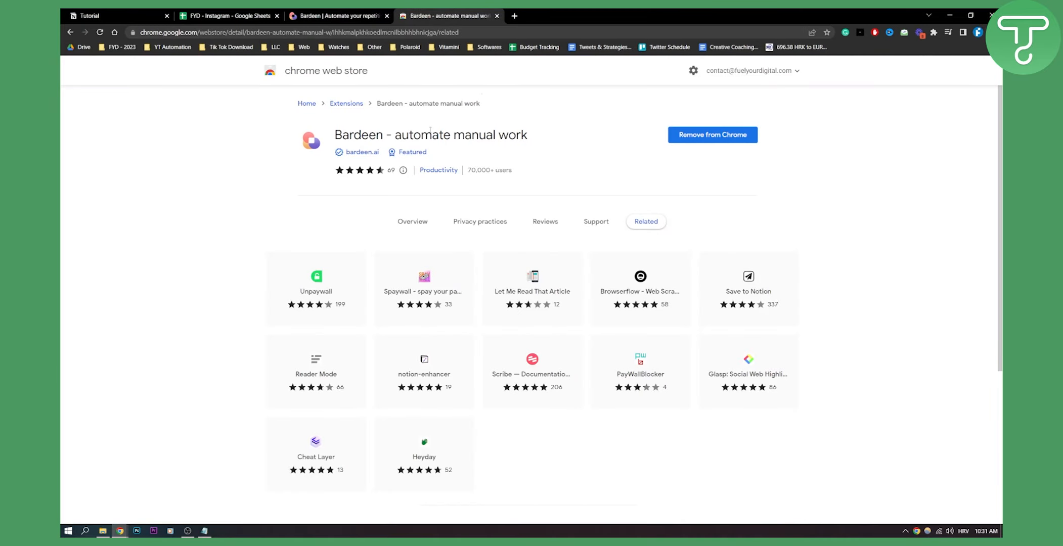
{"action": "mouse_move", "coordinate": [876, 82]}
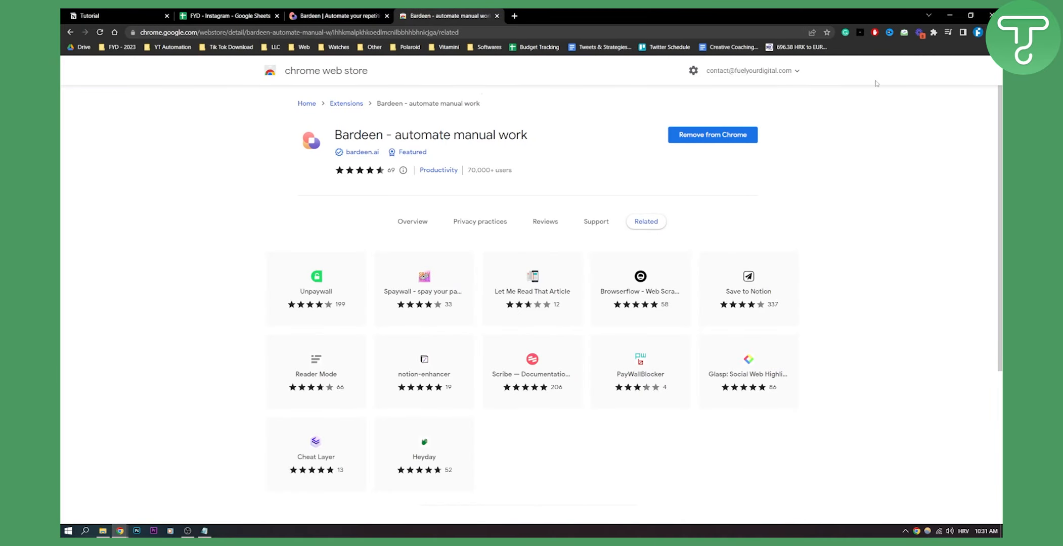
{"action": "left_click", "coordinate": [933, 33]}
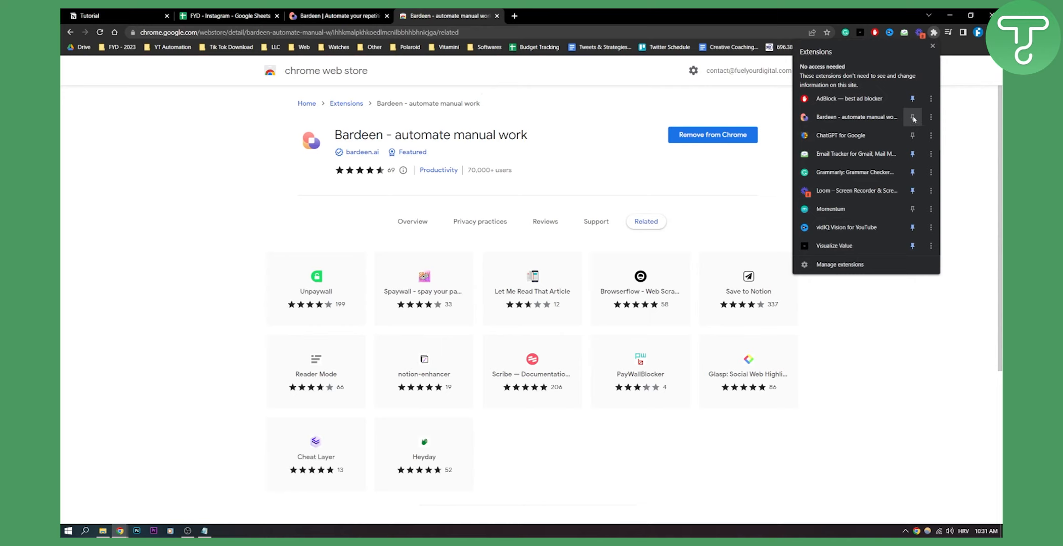
{"action": "left_click", "coordinate": [920, 32]}
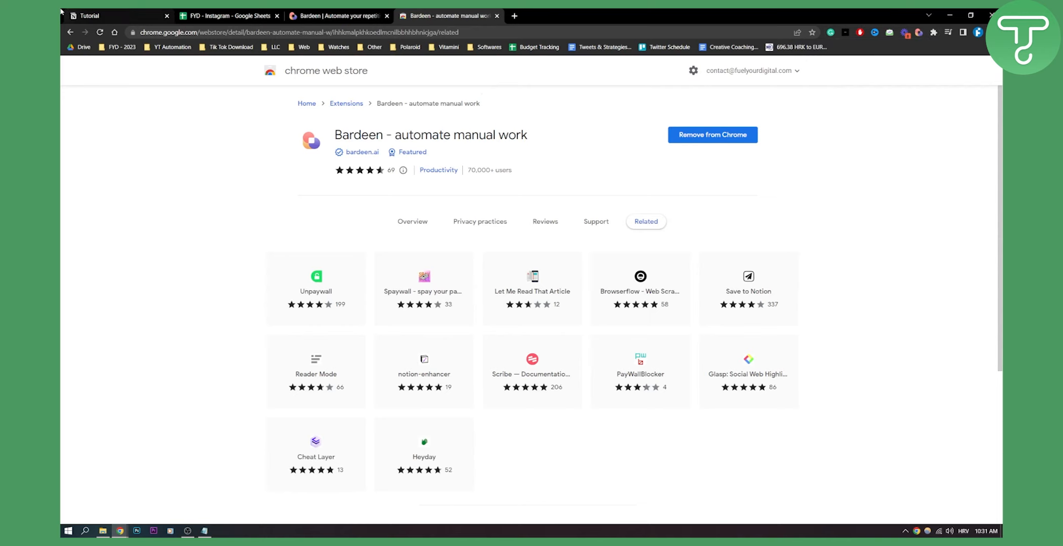
Return to the Notion Tutorial page and search Bardeen playbooks for 'notion to sheet'
{"action": "left_click", "coordinate": [88, 14]}
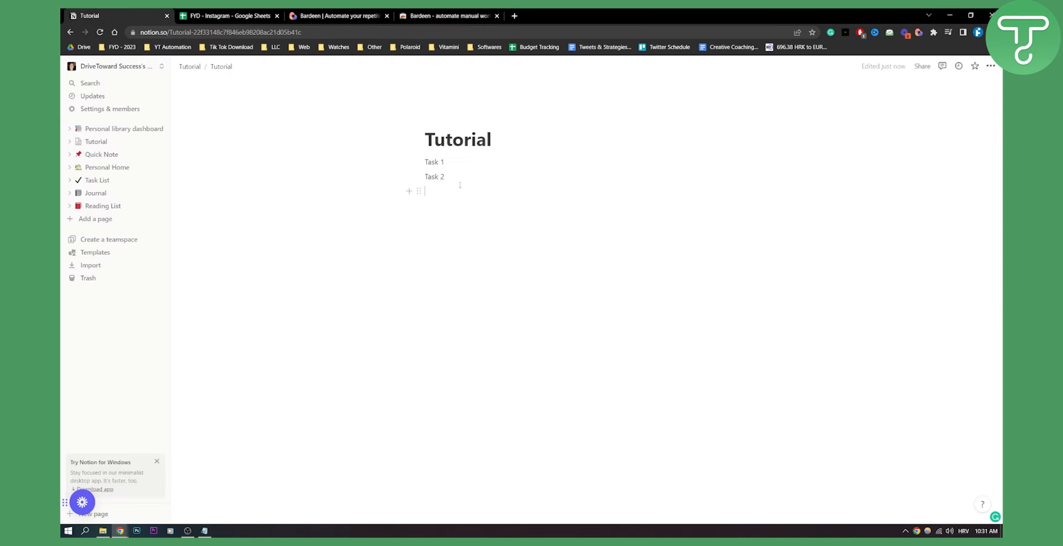
{"action": "left_click_drag", "start_coordinate": [426, 161], "coordinate": [444, 177]}
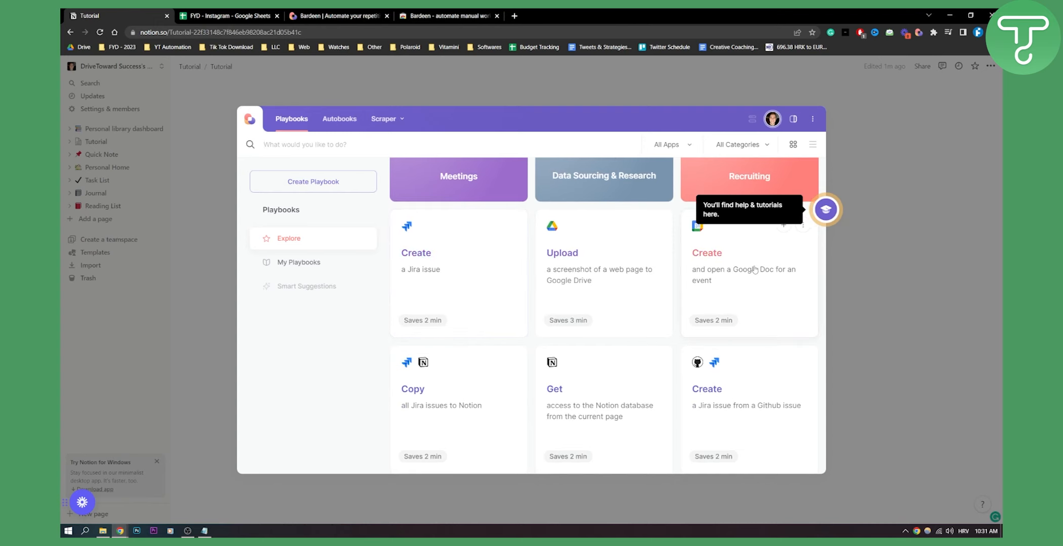
{"action": "type", "text": "notion to she"}
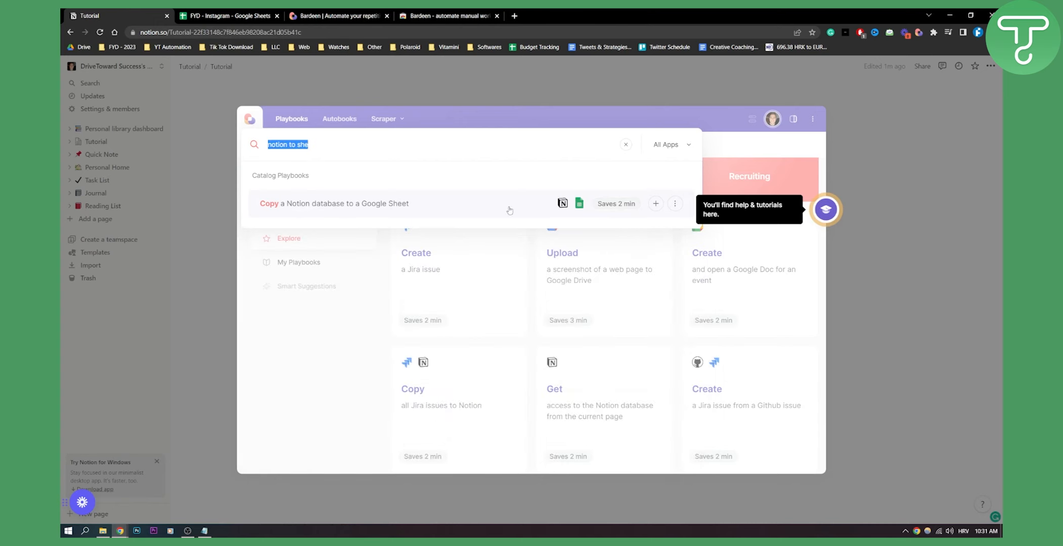
Launch the playbook and authorize Google Sheets with a chosen Google account
{"action": "left_click", "coordinate": [334, 204]}
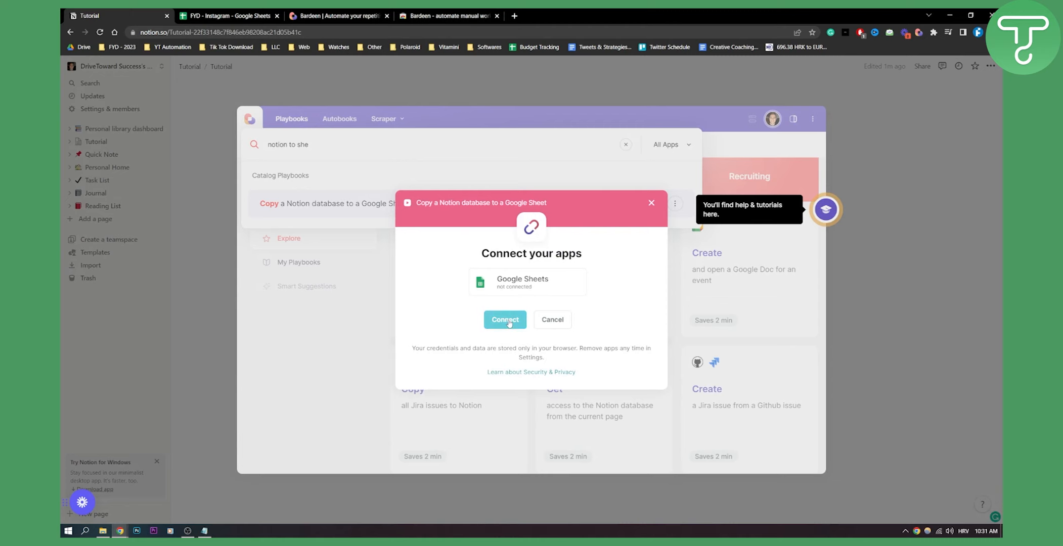
{"action": "left_click", "coordinate": [504, 319]}
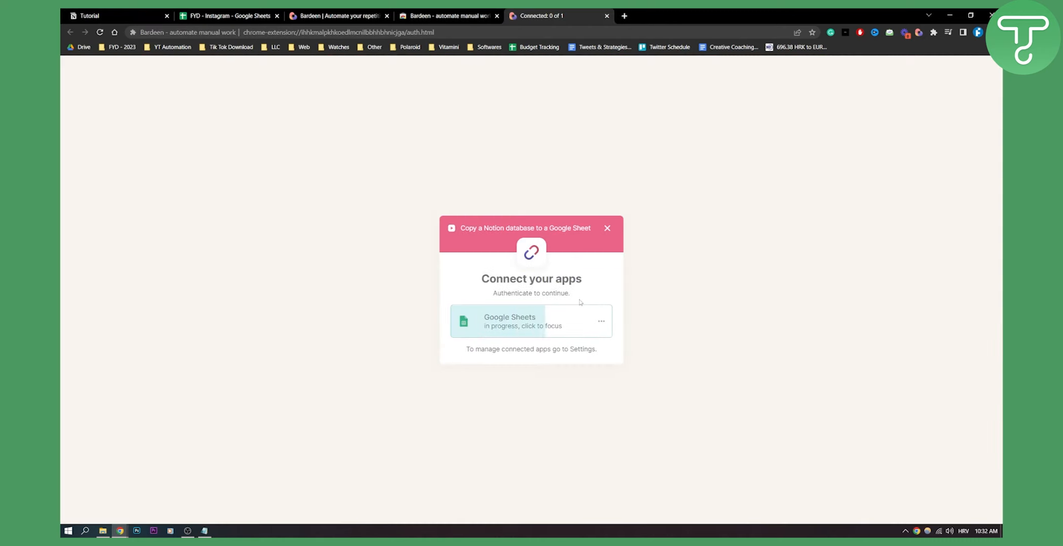
{"action": "left_click", "coordinate": [522, 322]}
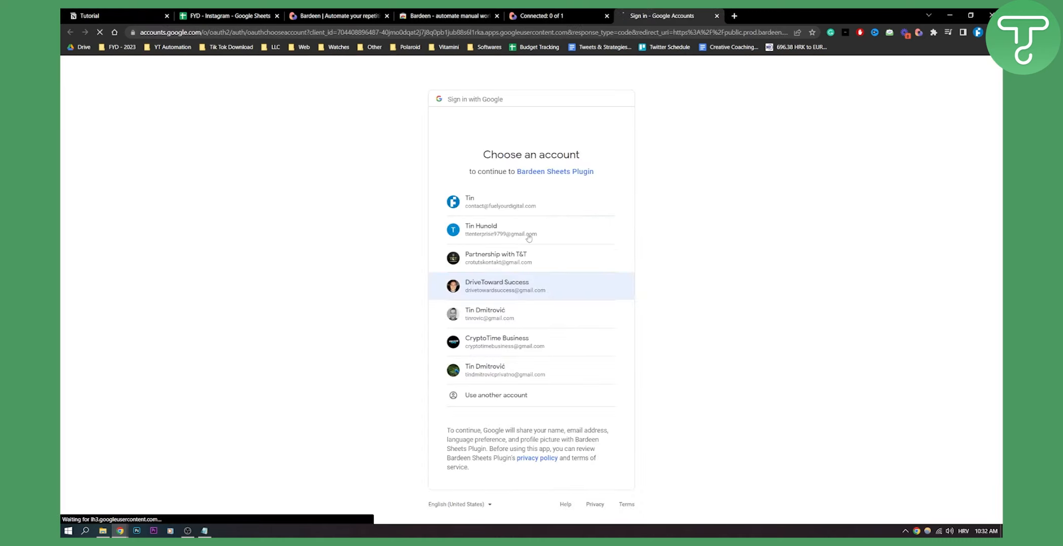
{"action": "left_click", "coordinate": [530, 285]}
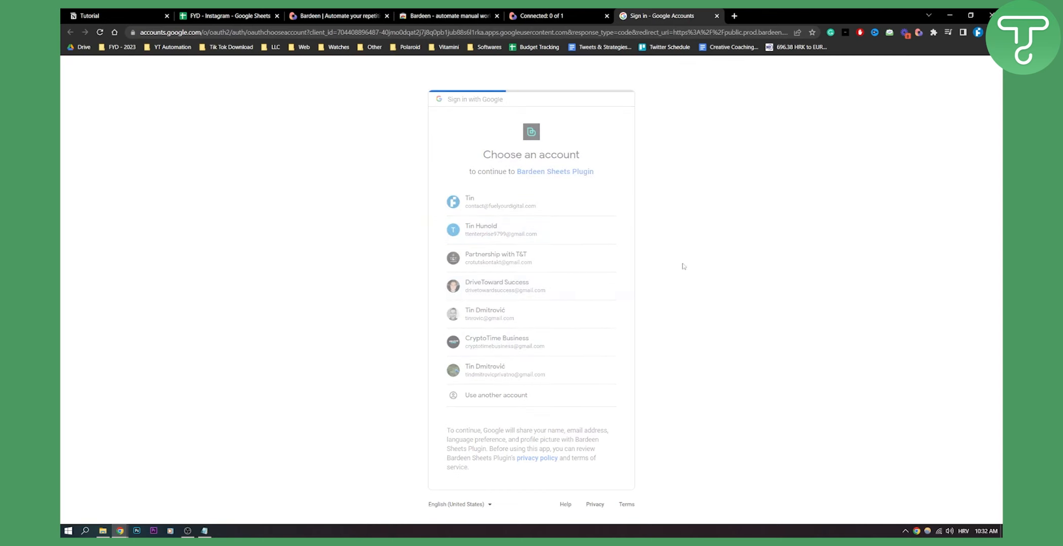
{"action": "left_click", "coordinate": [497, 285]}
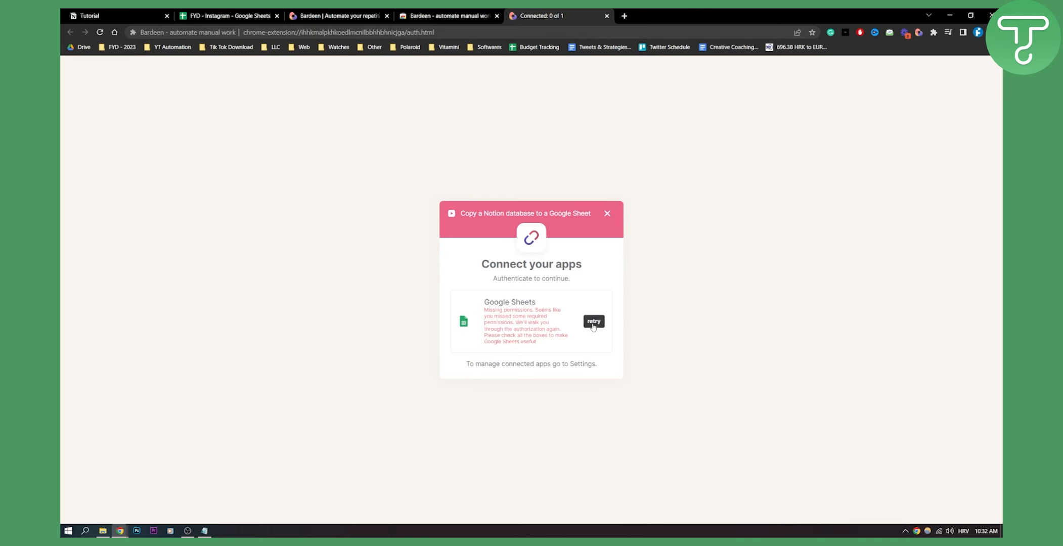
{"action": "mouse_move", "coordinate": [607, 213]}
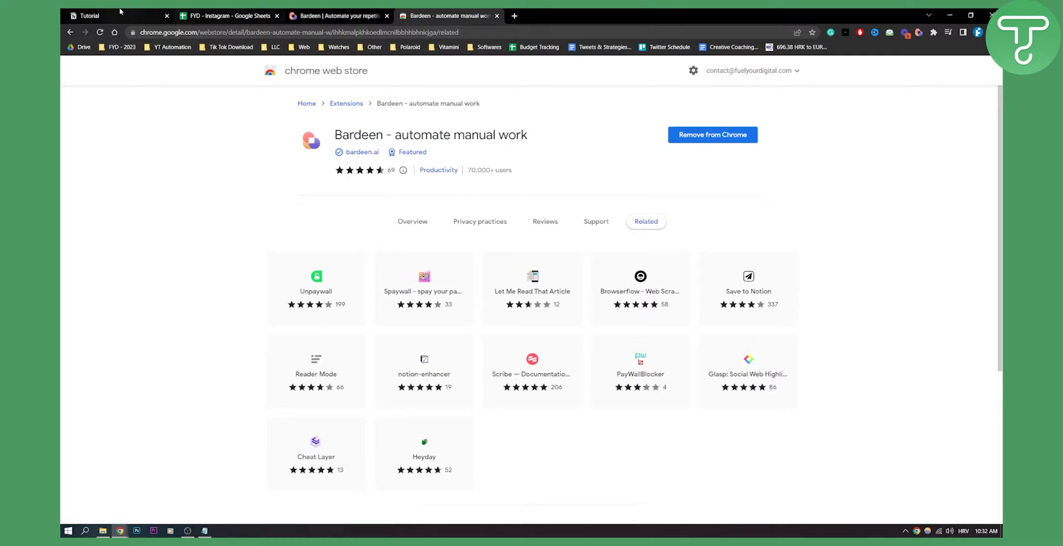
Retry the Google Sheets sign-in after the missing-permissions failure
{"action": "left_click", "coordinate": [89, 16]}
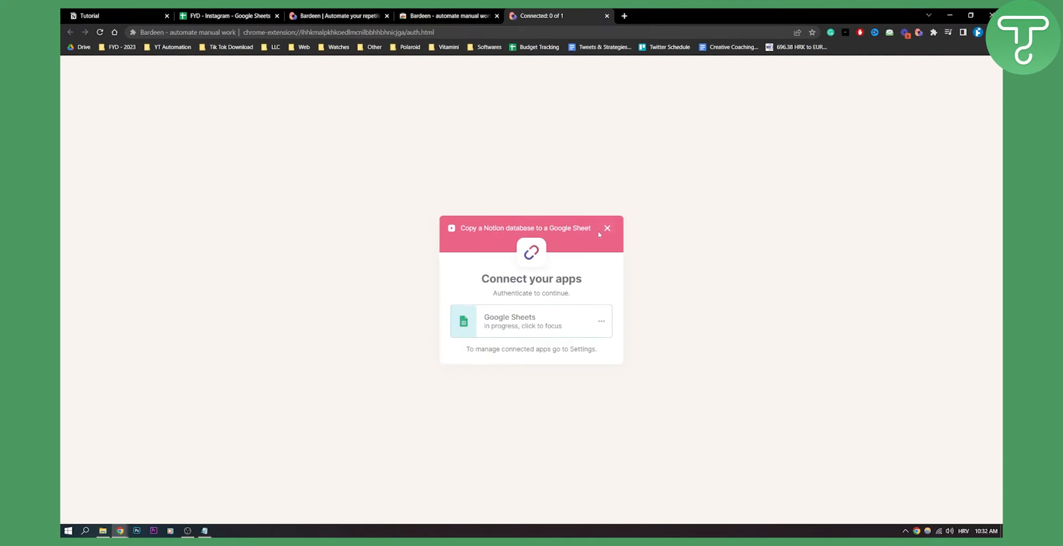
{"action": "left_click", "coordinate": [531, 321]}
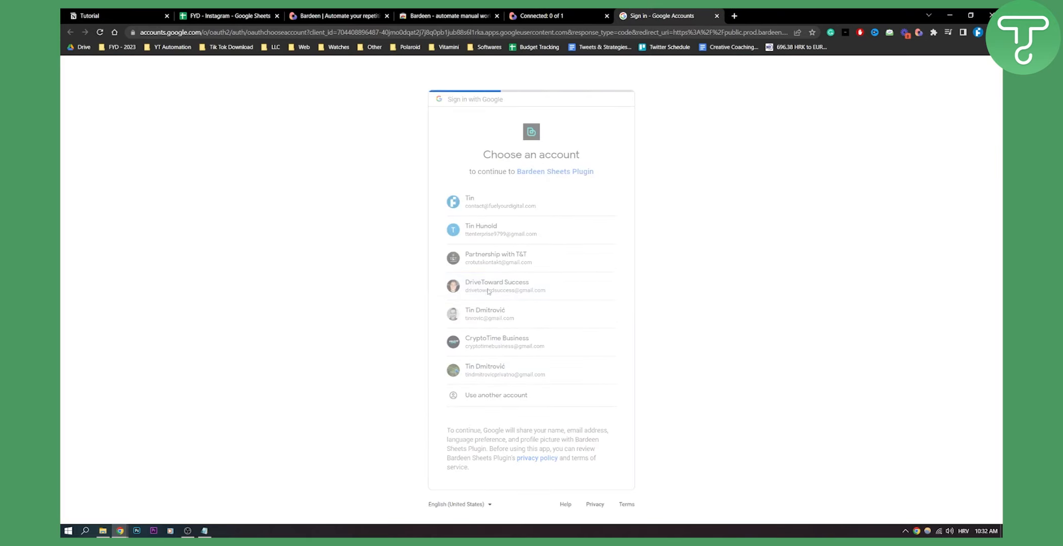
{"action": "left_click", "coordinate": [497, 286]}
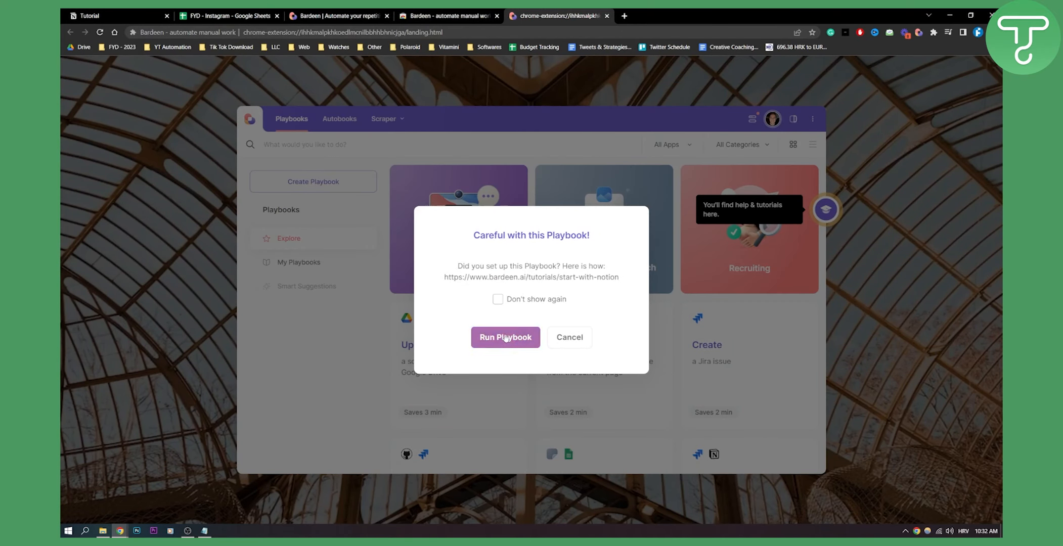
Run the playbook past the warning and try Notion database suggestions for 'tutorial'
{"action": "left_click", "coordinate": [505, 337]}
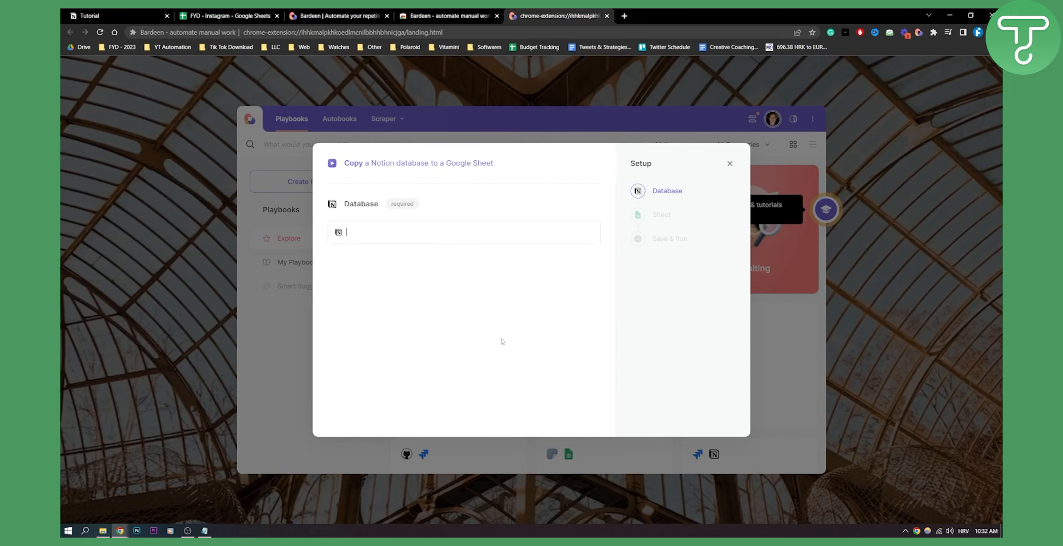
{"action": "left_click", "coordinate": [463, 231]}
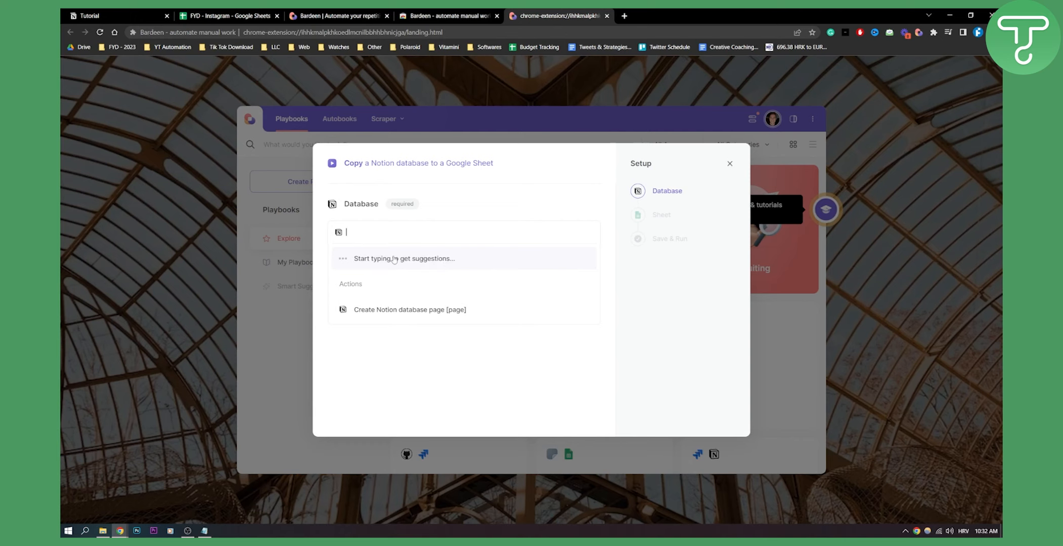
{"action": "type", "text": "tut"}
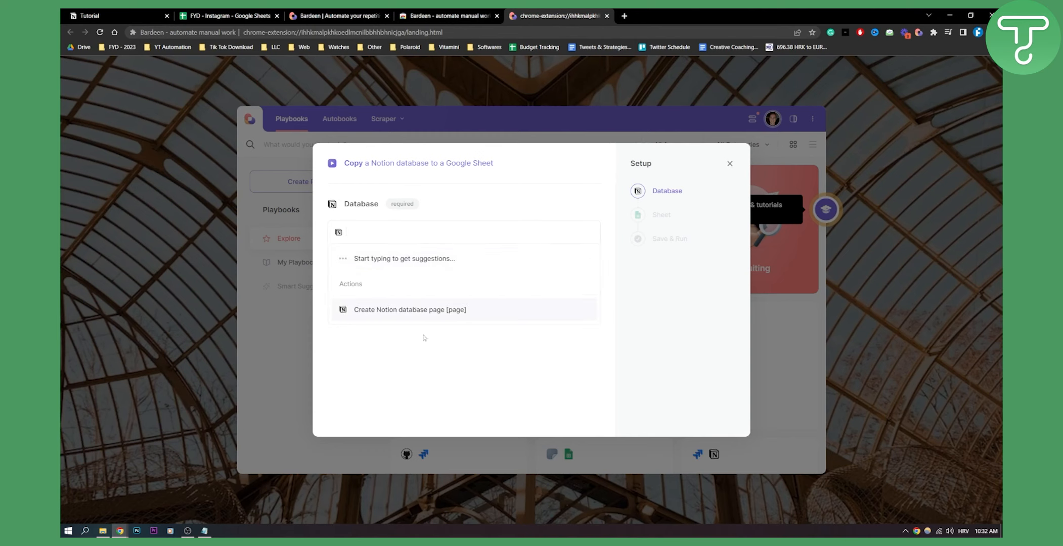
{"action": "left_click", "coordinate": [410, 310]}
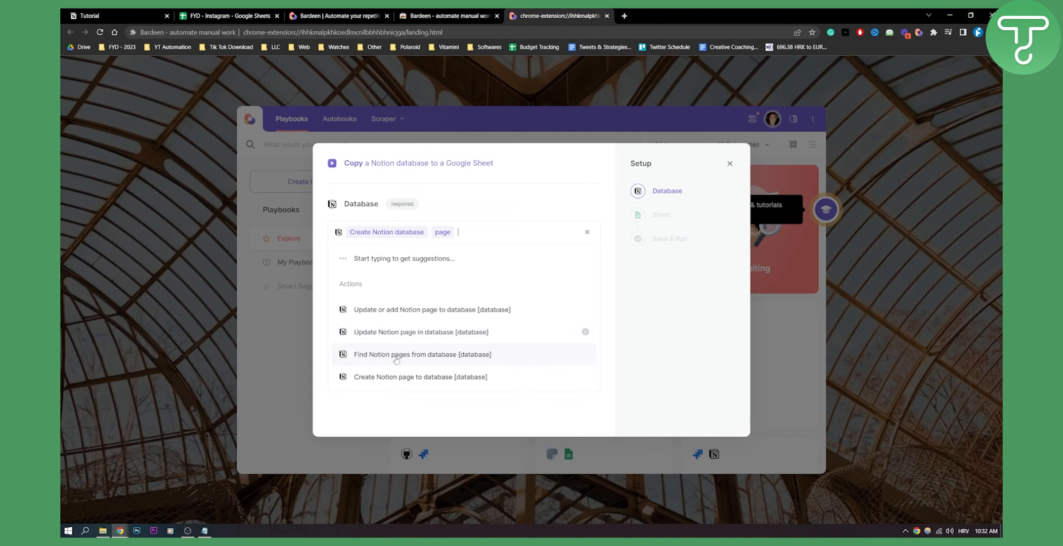
{"action": "left_click", "coordinate": [422, 354]}
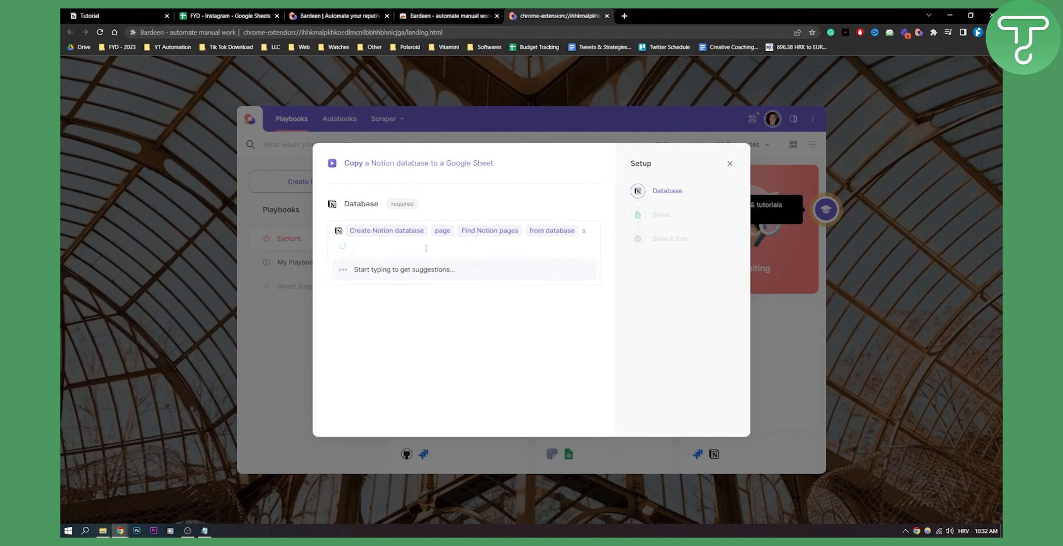
{"action": "type", "text": "tuto"}
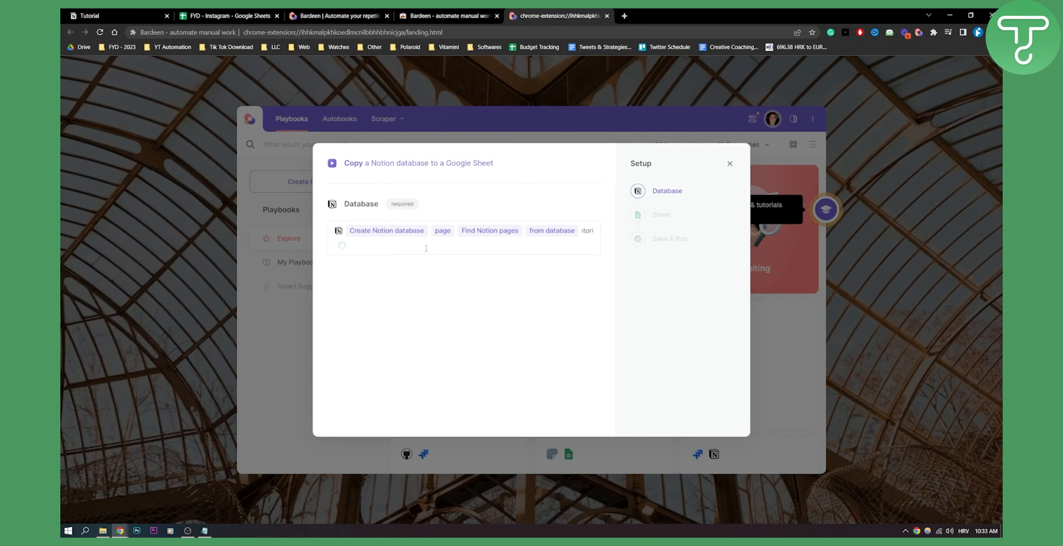
Open the Personal library dashboard in Notion and reopen the Bardeen setup
{"action": "left_click", "coordinate": [426, 246]}
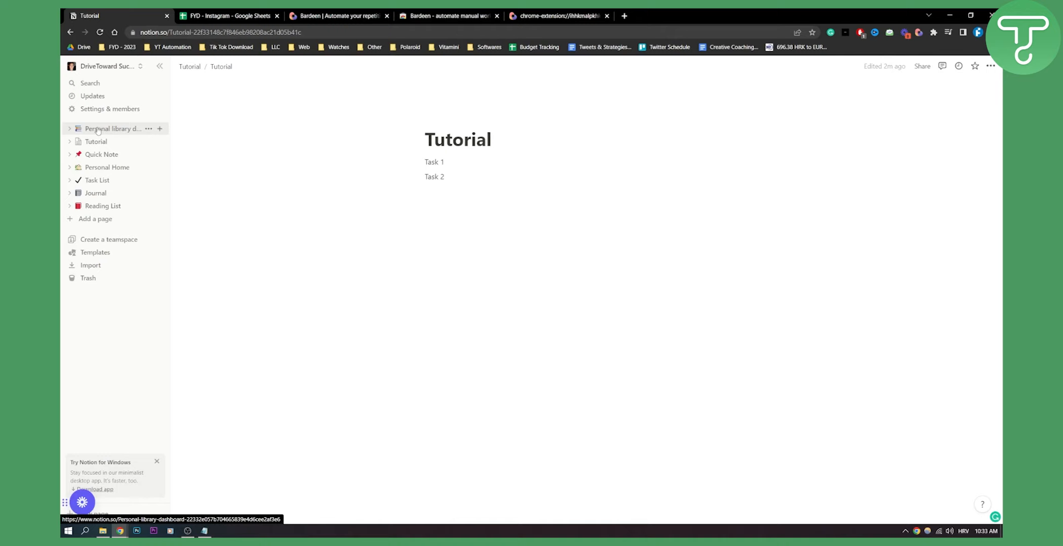
{"action": "left_click", "coordinate": [229, 15]}
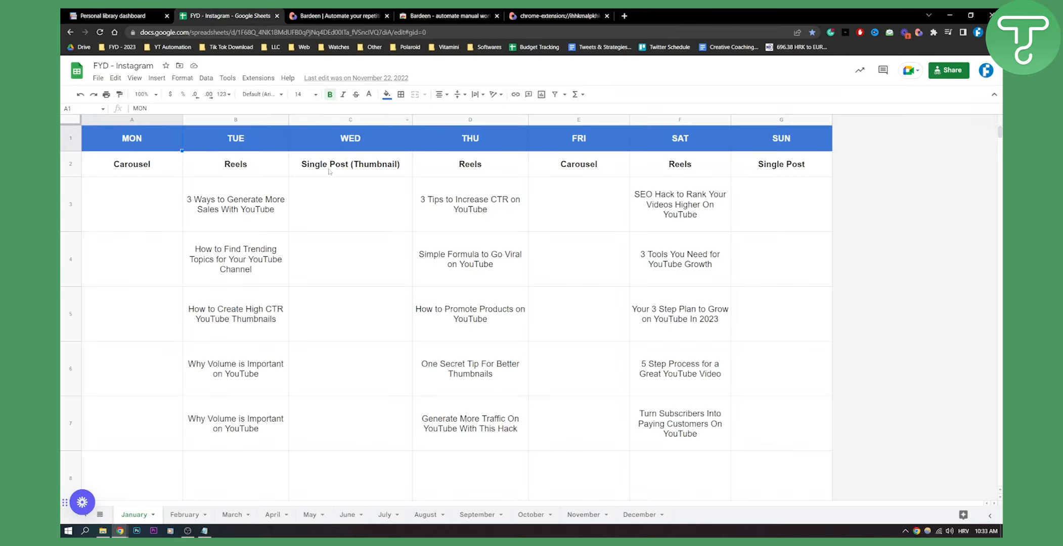
{"action": "left_click", "coordinate": [116, 15]}
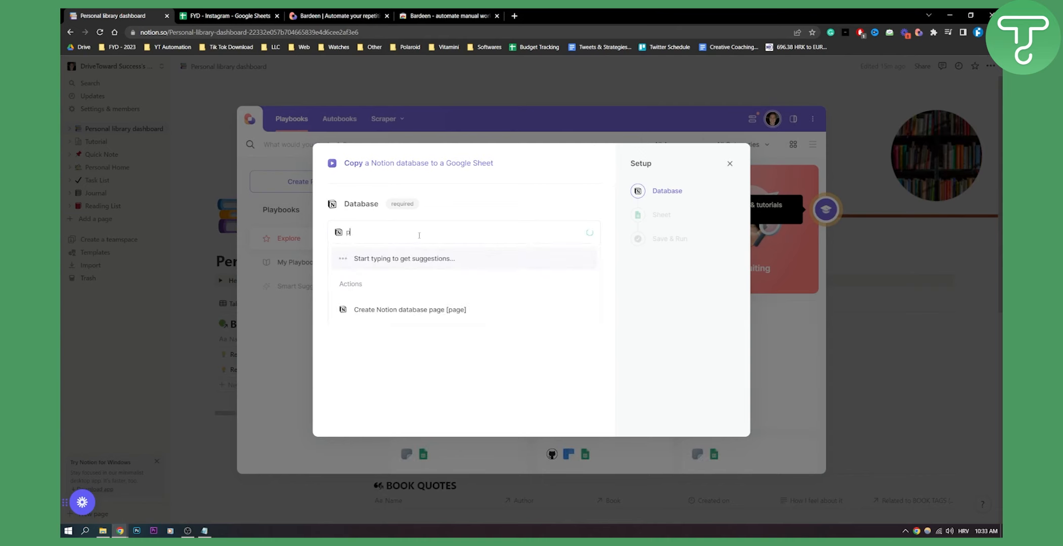
Enter 'personal library' as the Database and close the Setup panel
{"action": "type", "text": "ersonal library"}
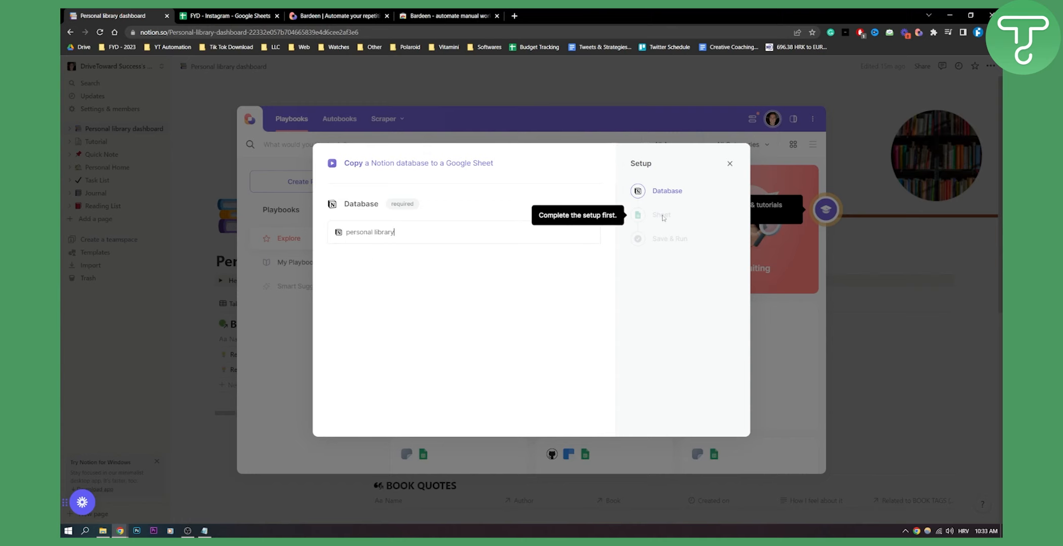
{"action": "mouse_move", "coordinate": [729, 165]}
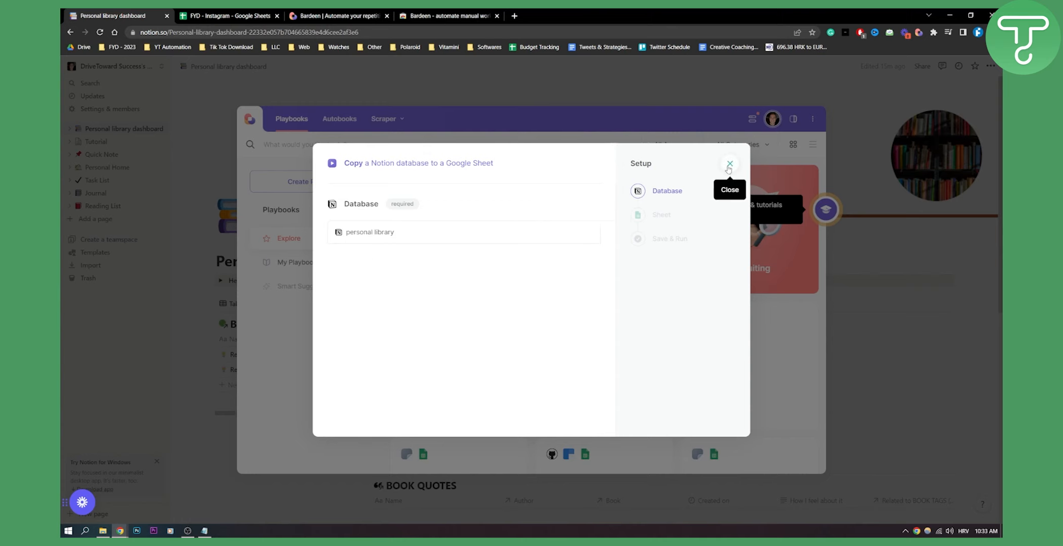
{"action": "left_click", "coordinate": [729, 164]}
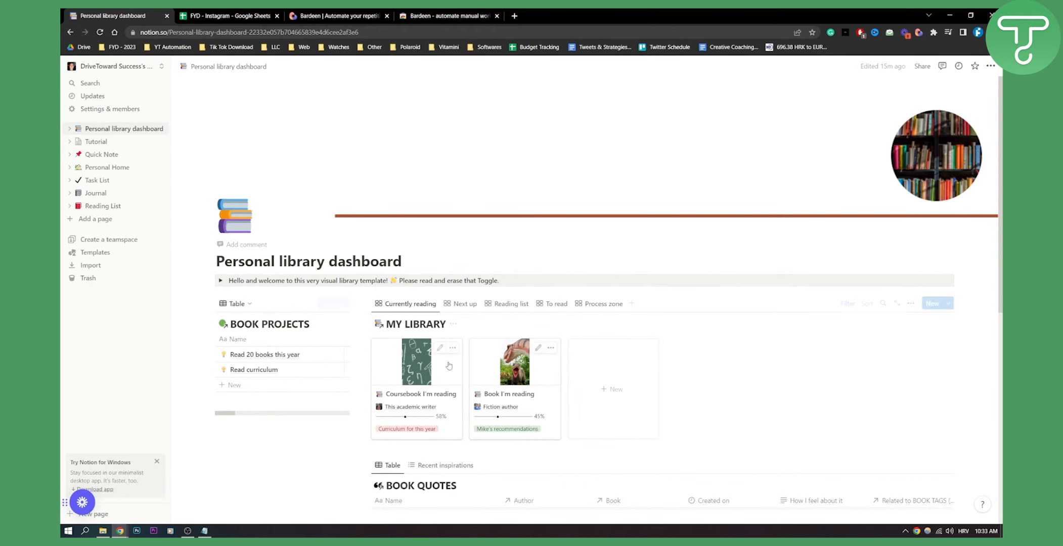
{"action": "mouse_move", "coordinate": [609, 207]}
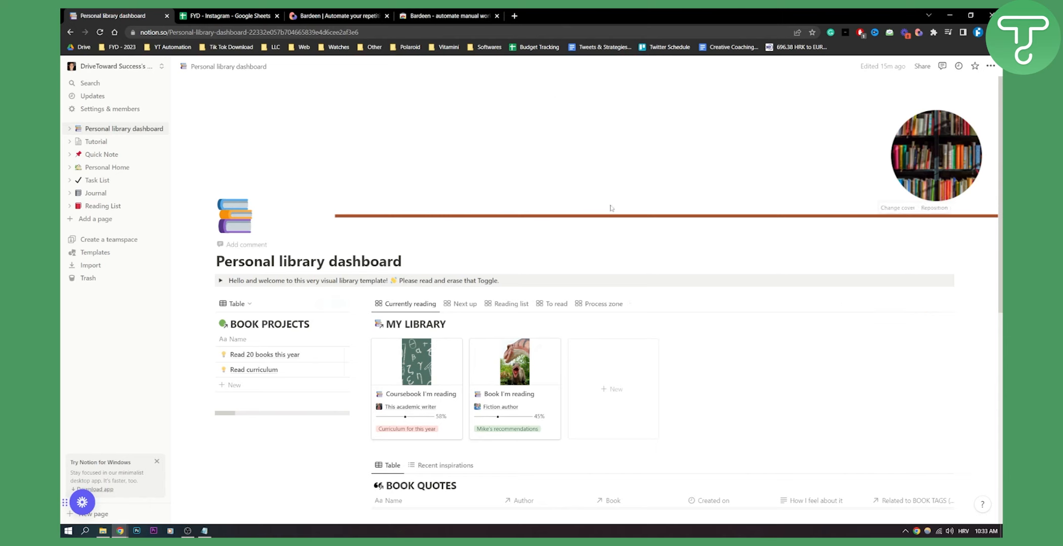